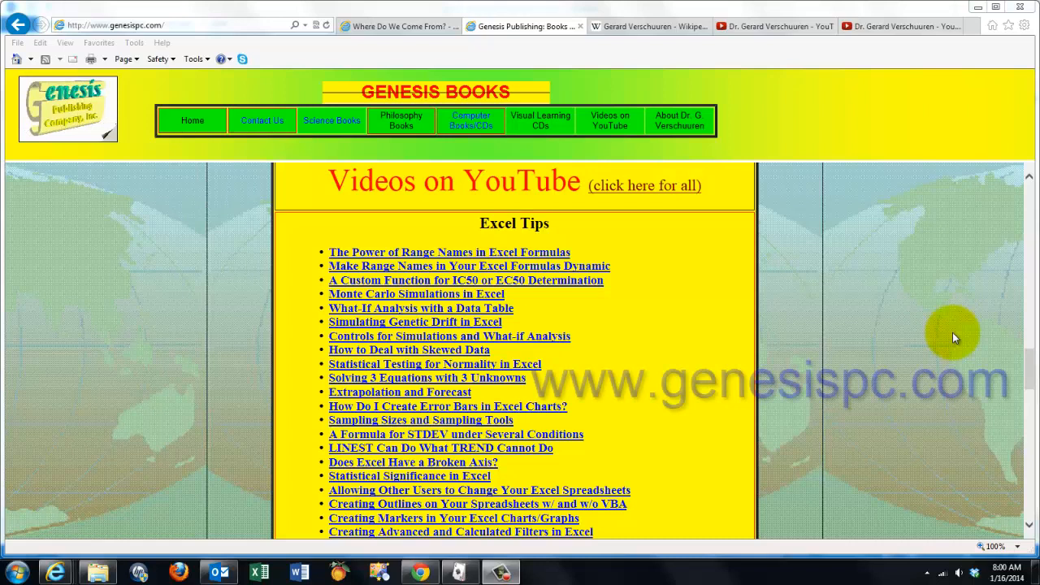
{"action": "mouse_move", "coordinate": [610, 120]}
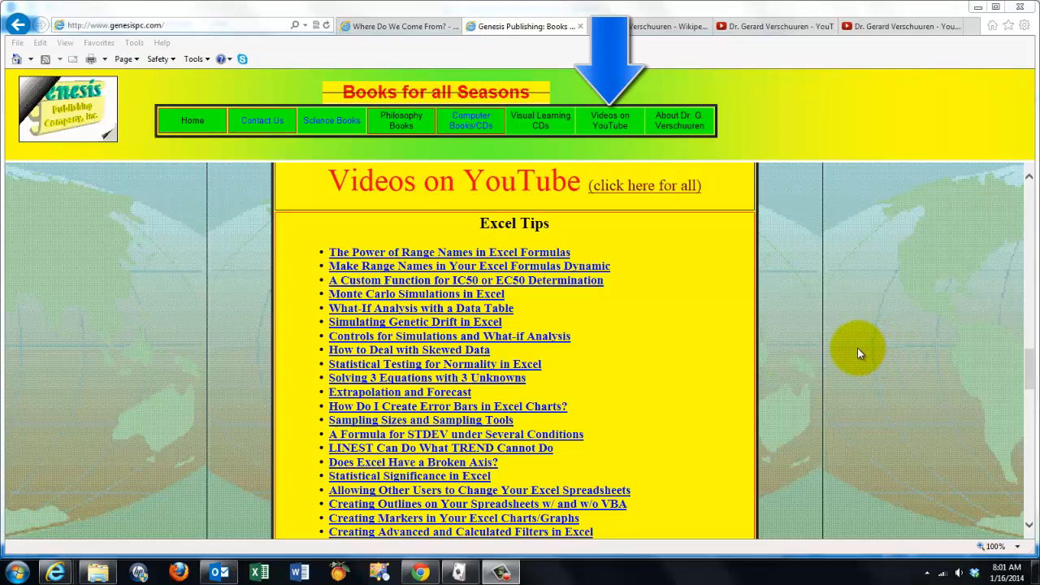
Review the standard error formula in B4, view the Theory sheet, then return
{"action": "scroll", "scroll_direction": "down", "scroll_amount": 3}
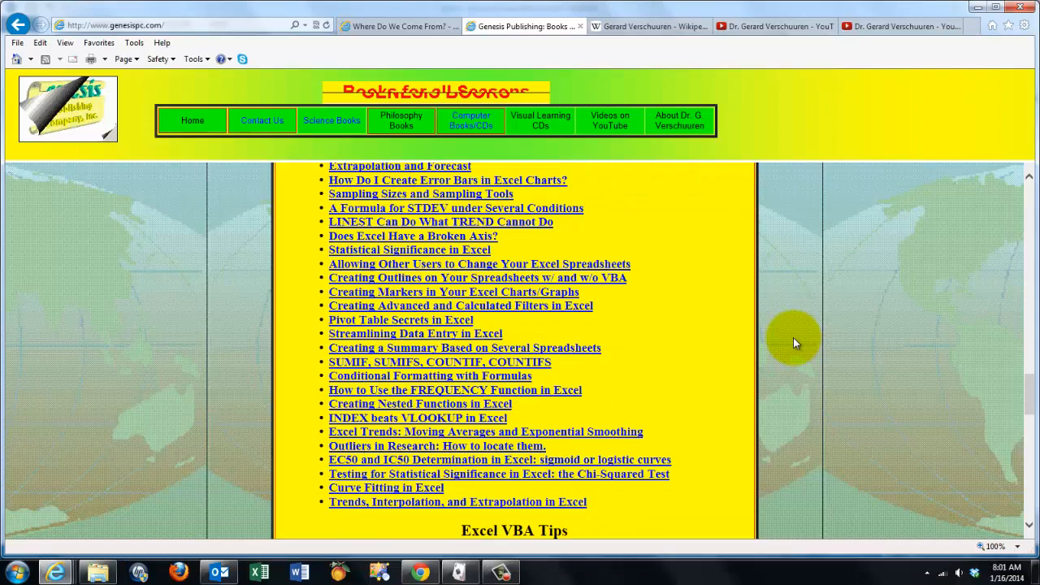
{"action": "scroll", "scroll_direction": "down", "scroll_amount": 3}
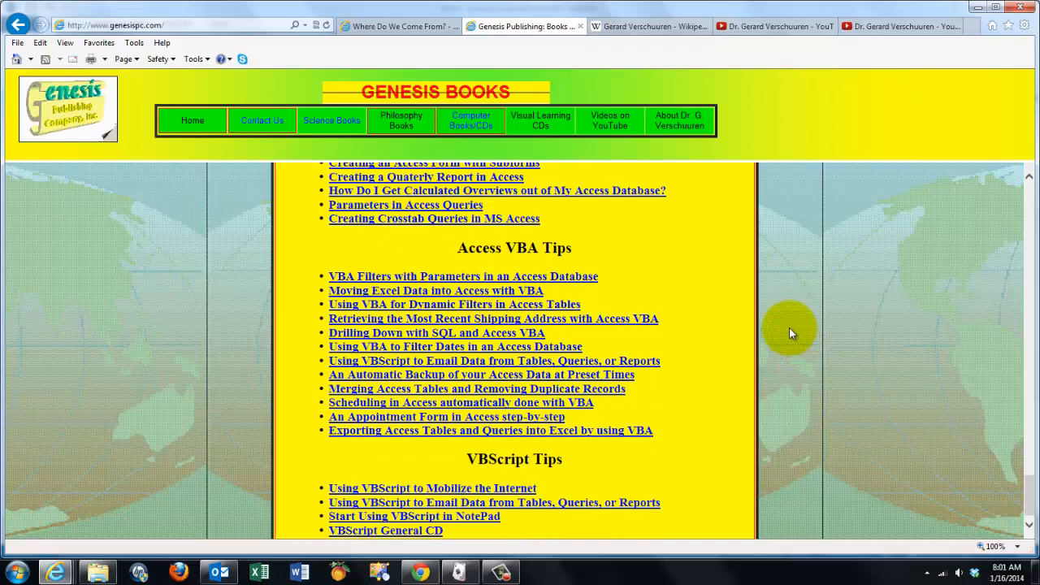
{"action": "left_click", "coordinate": [258, 572]}
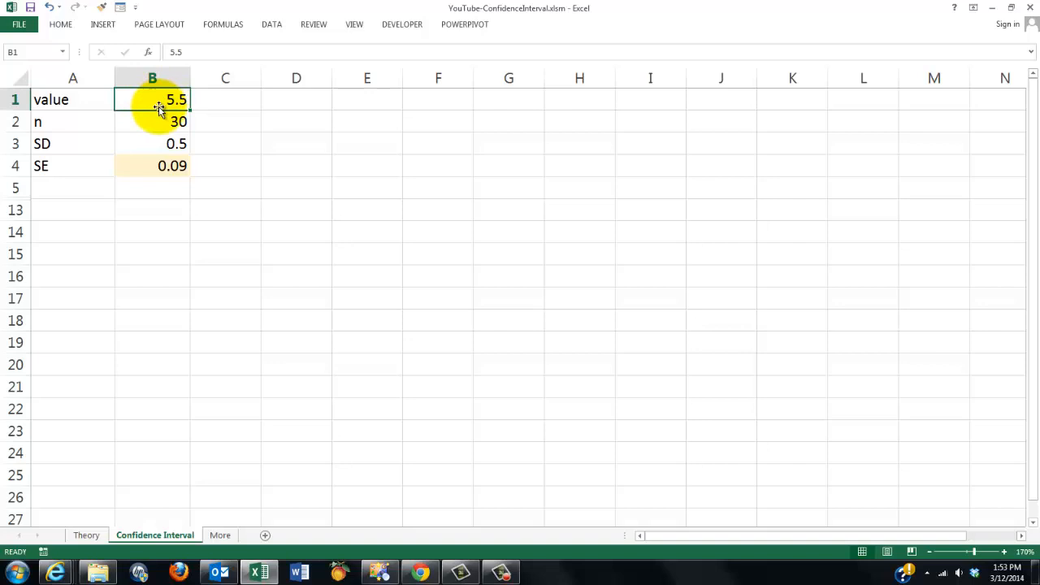
{"action": "mouse_move", "coordinate": [159, 99]}
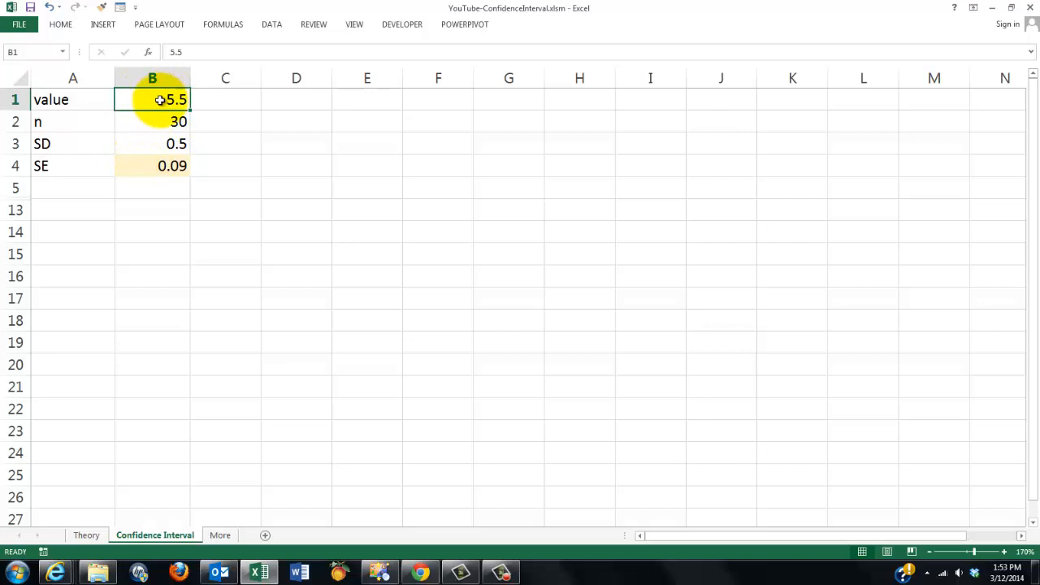
{"action": "mouse_move", "coordinate": [151, 145]}
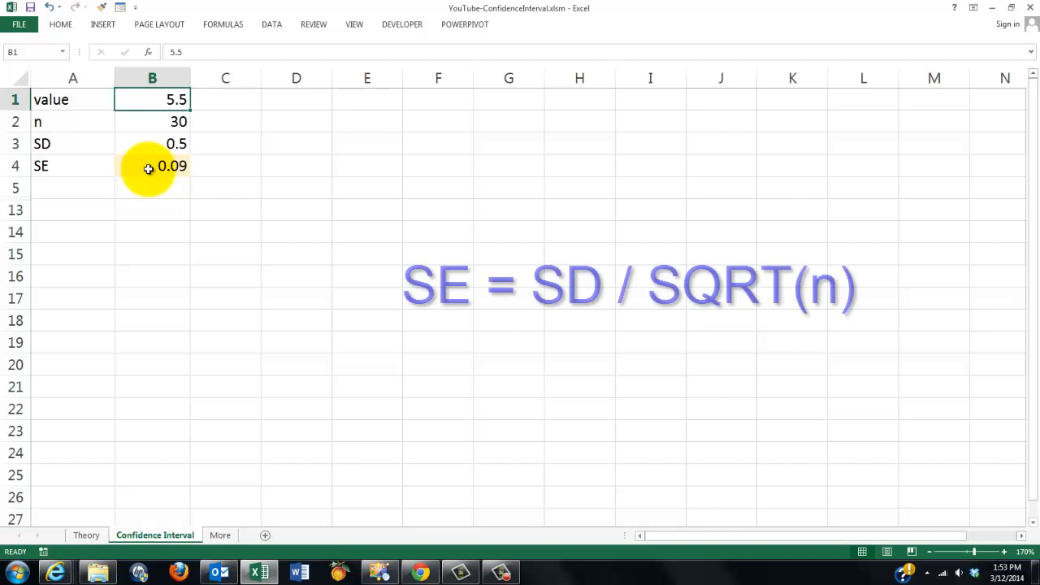
{"action": "left_click", "coordinate": [152, 166]}
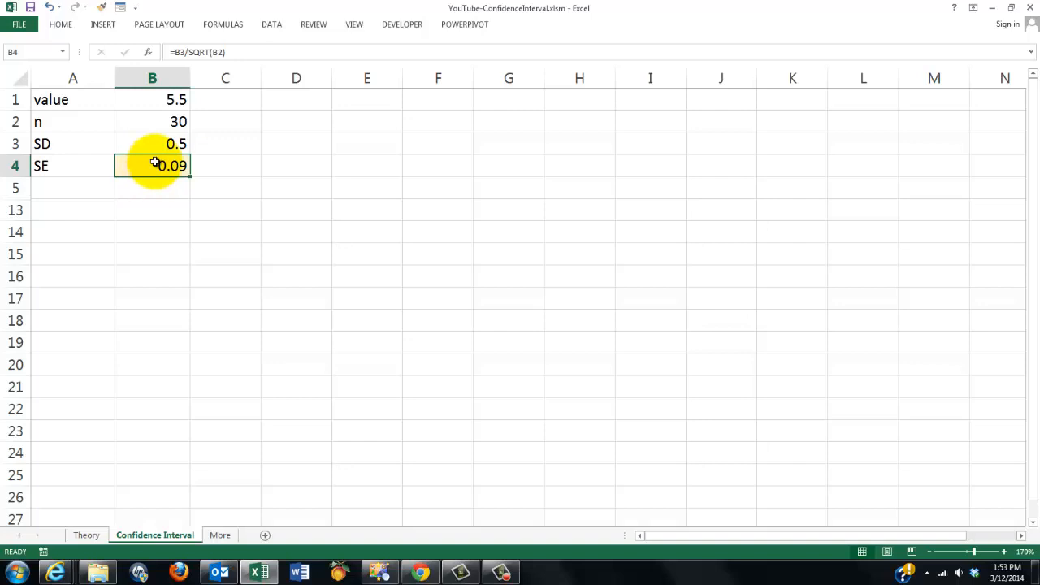
{"action": "mouse_move", "coordinate": [67, 514]}
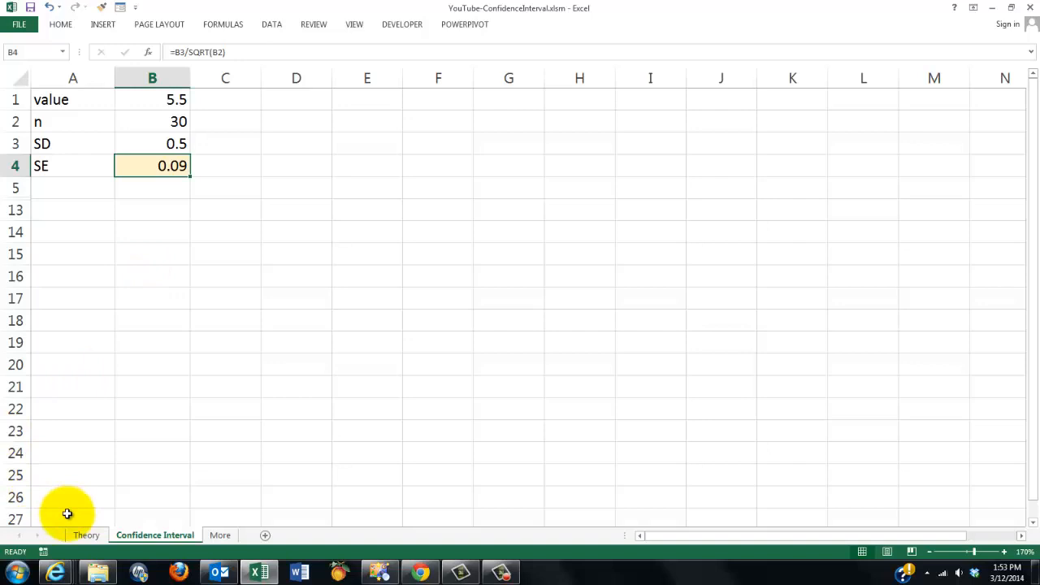
{"action": "left_click", "coordinate": [86, 535]}
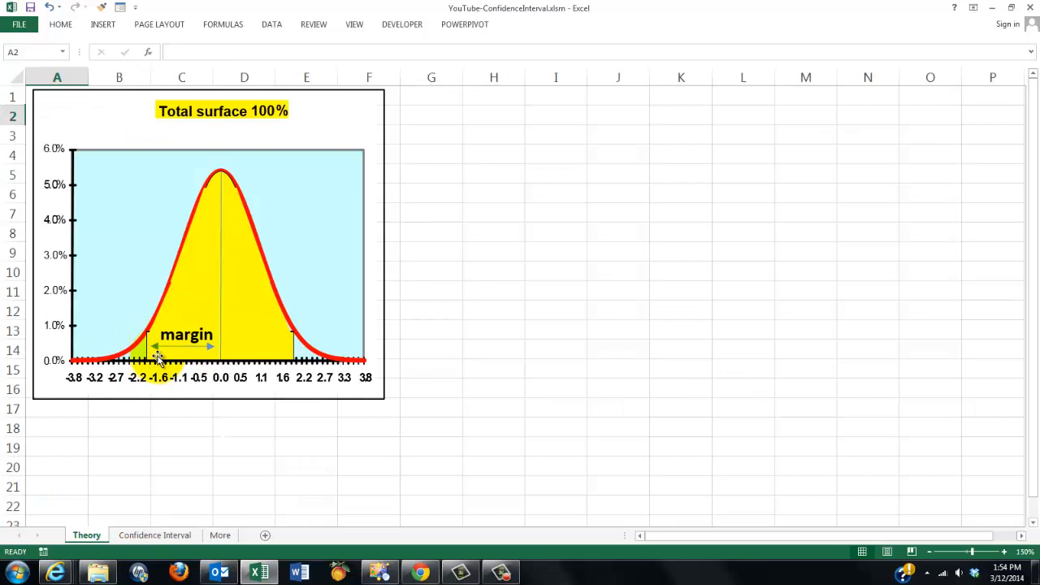
{"action": "mouse_move", "coordinate": [282, 333]}
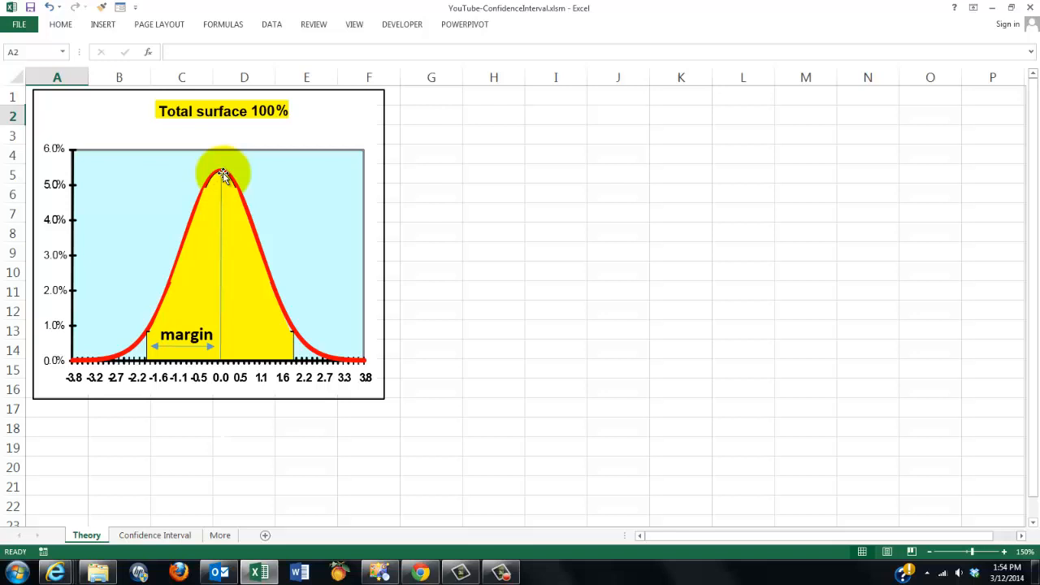
{"action": "mouse_move", "coordinate": [219, 359]}
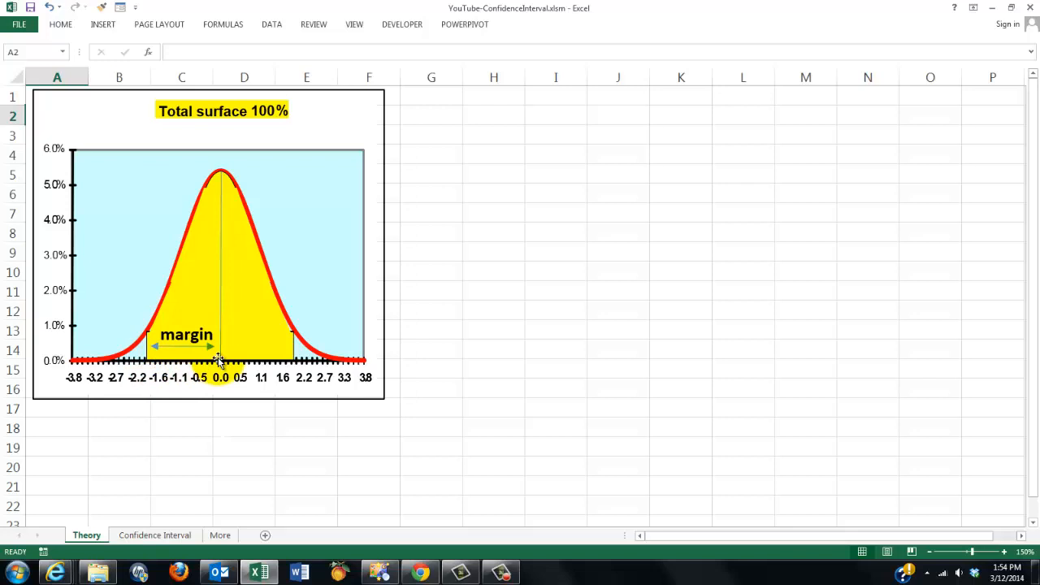
{"action": "left_click", "coordinate": [154, 534]}
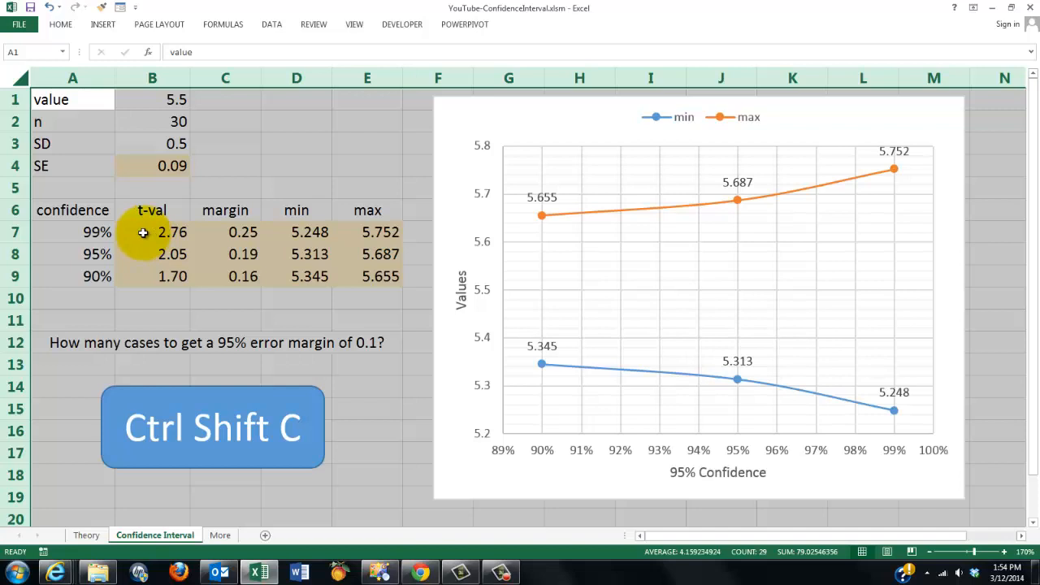
{"action": "left_click", "coordinate": [72, 253]}
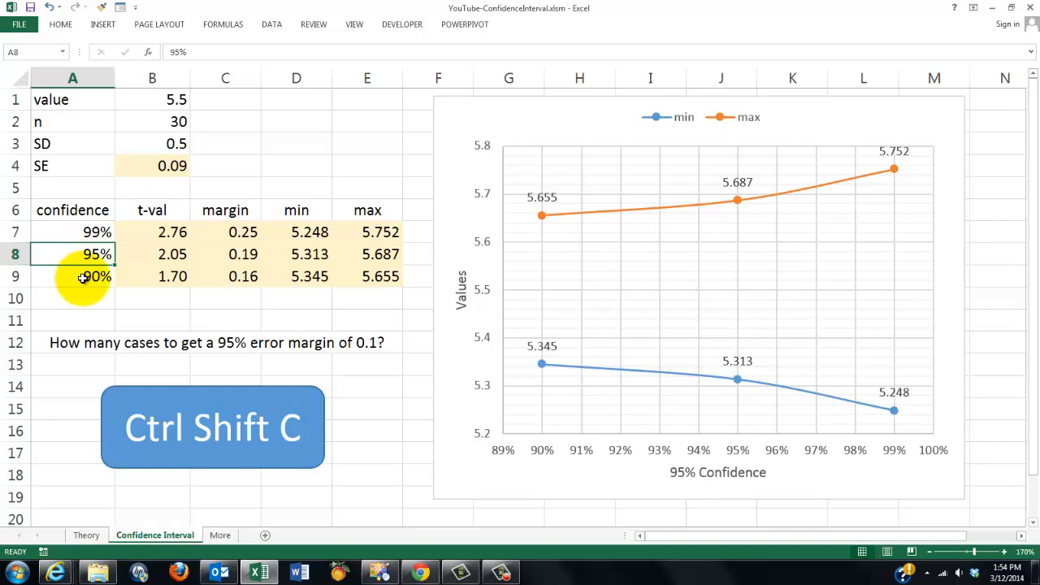
{"action": "left_click", "coordinate": [73, 275]}
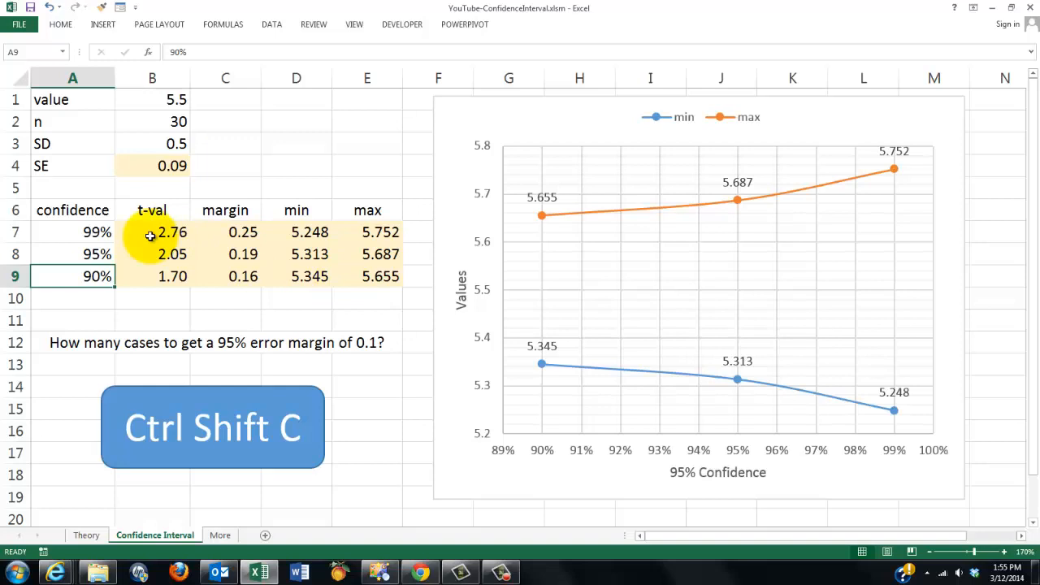
{"action": "left_click", "coordinate": [152, 231]}
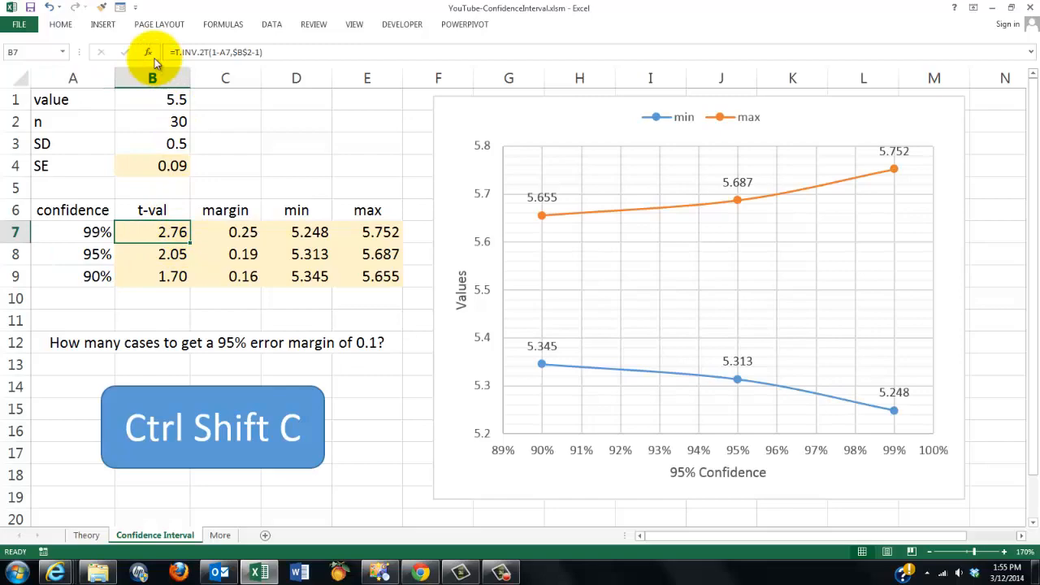
Confirm the T.INV.2T arguments (probability 0.01, 29 degrees of freedom), giving 2.756 for 99%
{"action": "left_click", "coordinate": [147, 52]}
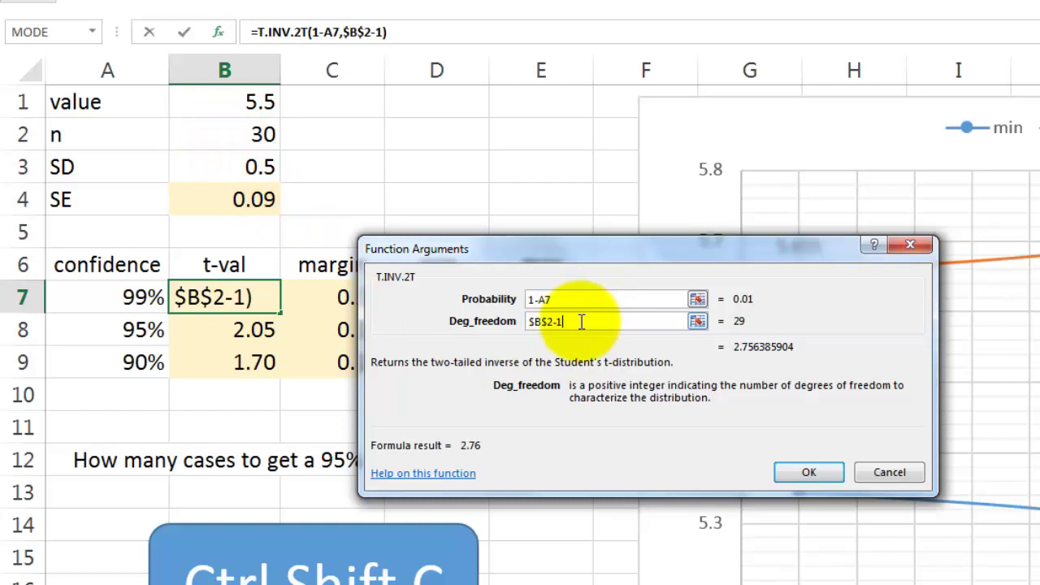
{"action": "left_click", "coordinate": [808, 472]}
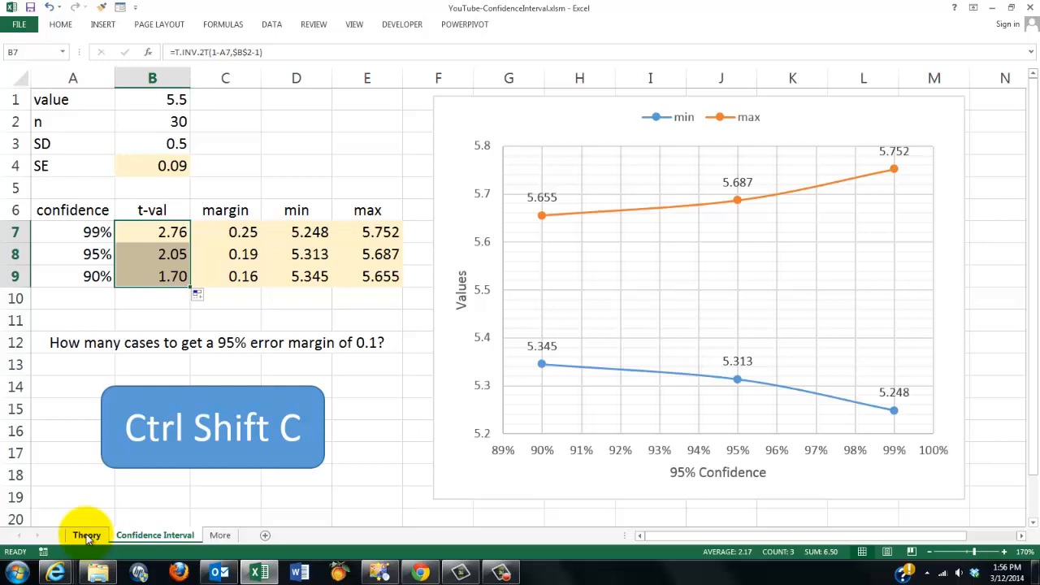
{"action": "left_click", "coordinate": [86, 535]}
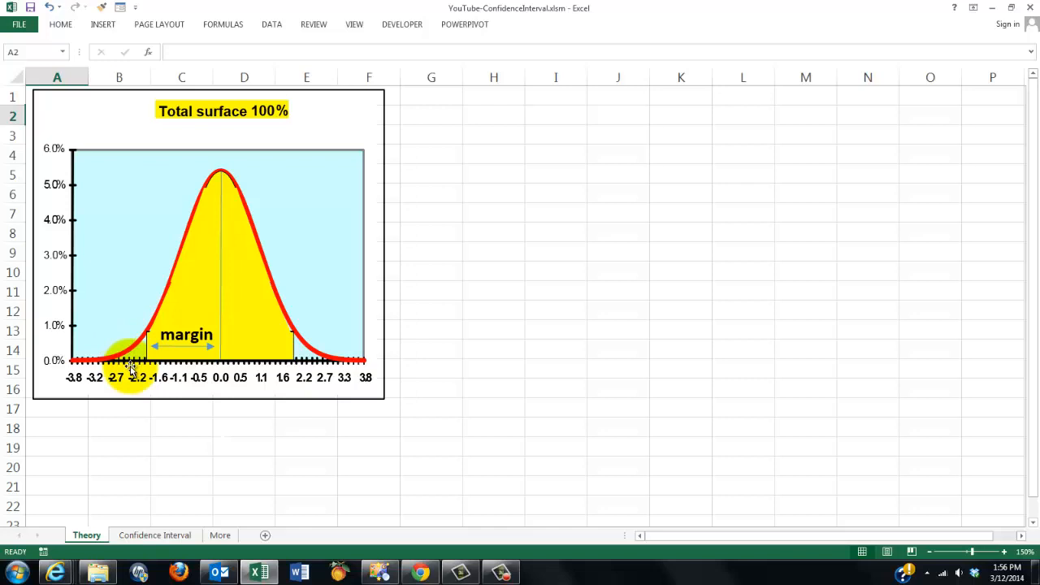
{"action": "left_click", "coordinate": [155, 534]}
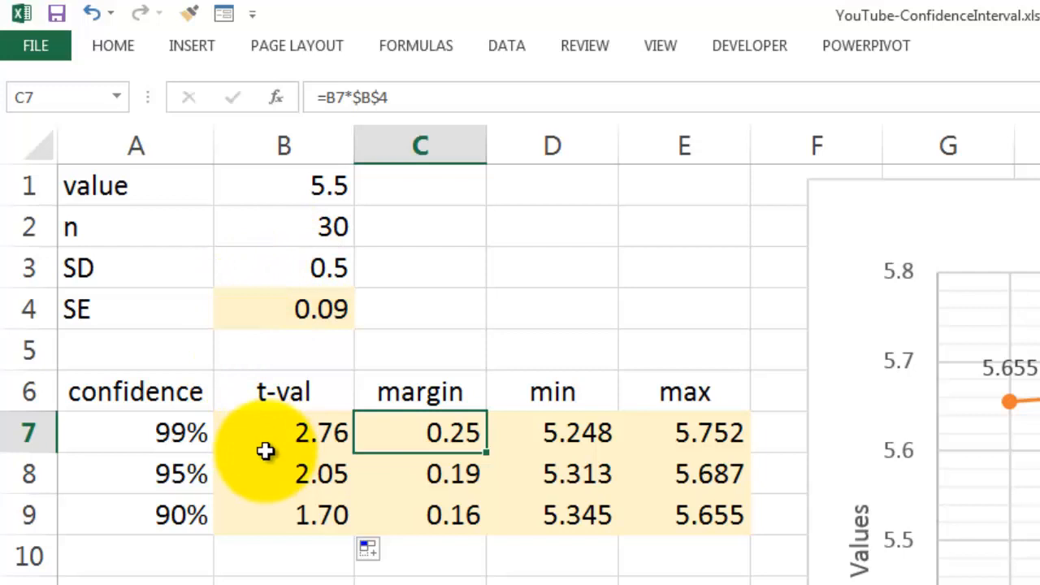
{"action": "mouse_move", "coordinate": [360, 307]}
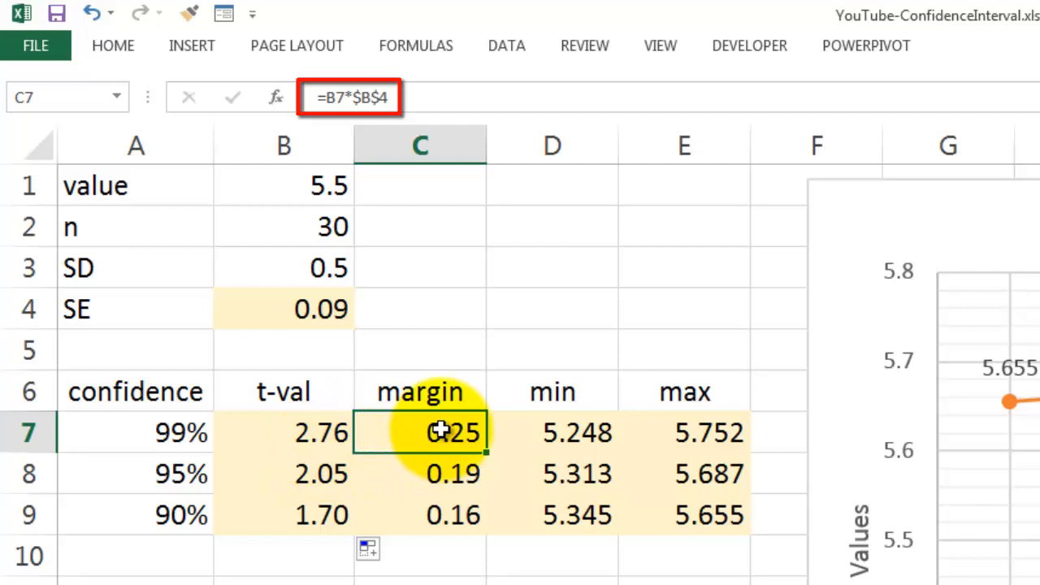
{"action": "left_click", "coordinate": [552, 431]}
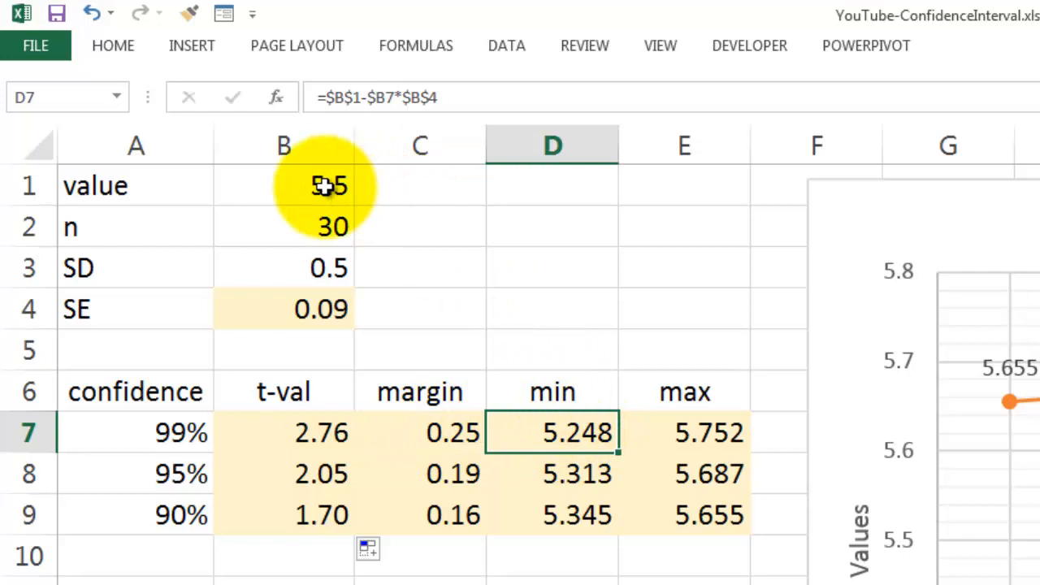
{"action": "left_click", "coordinate": [707, 432]}
{"action": "type", "text": "1"}
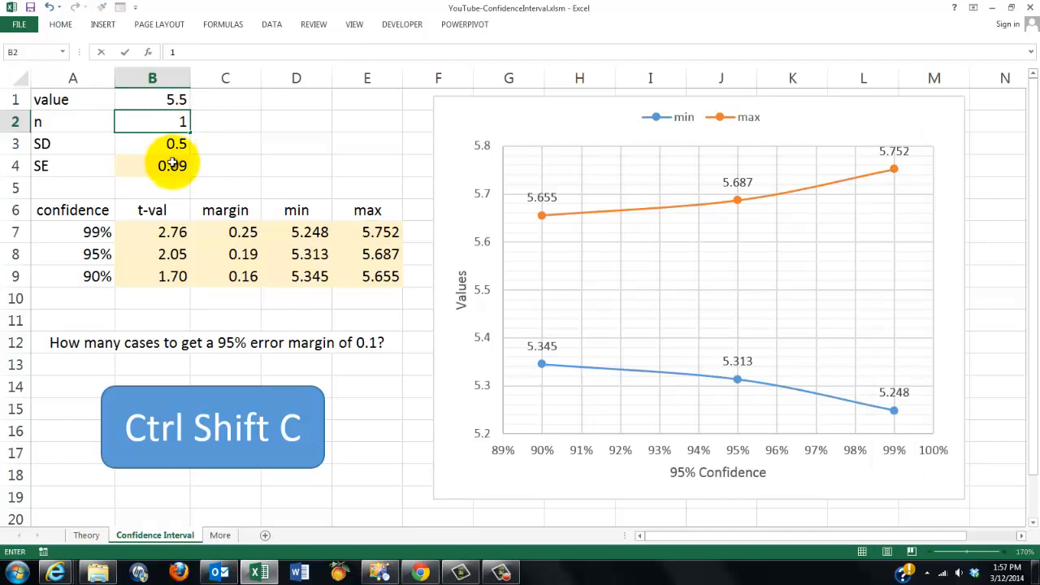
Enter 30 cases in B2 and select the 95% min and max cells D8:E8
{"action": "type", "text": "30"}
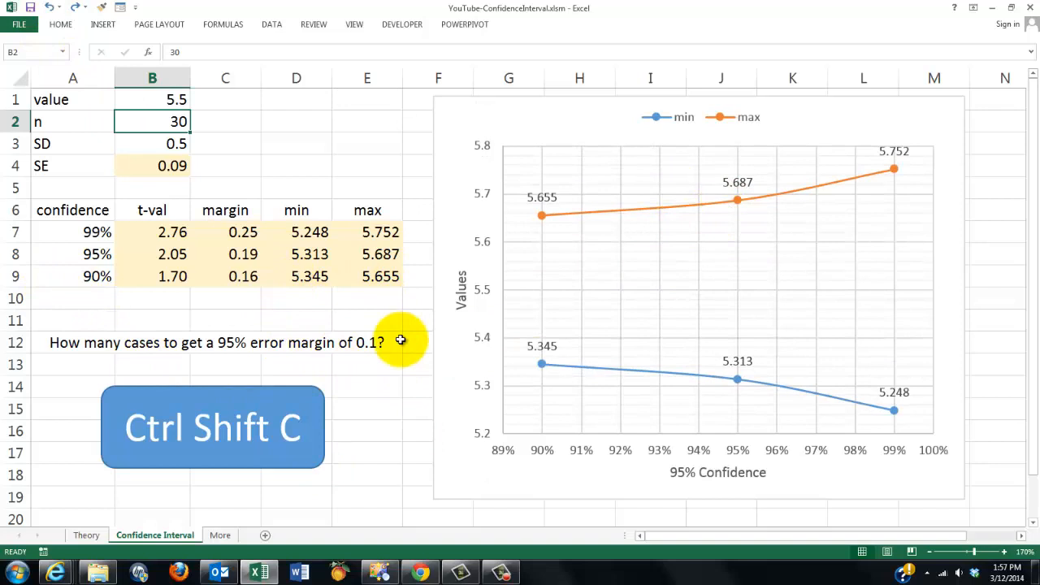
{"action": "left_click", "coordinate": [310, 254]}
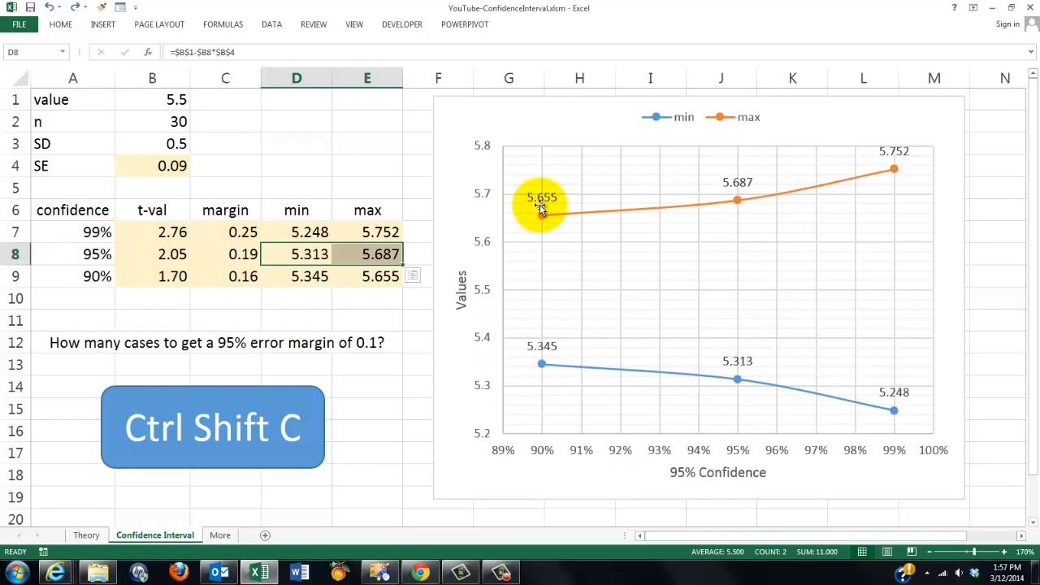
{"action": "mouse_move", "coordinate": [859, 363]}
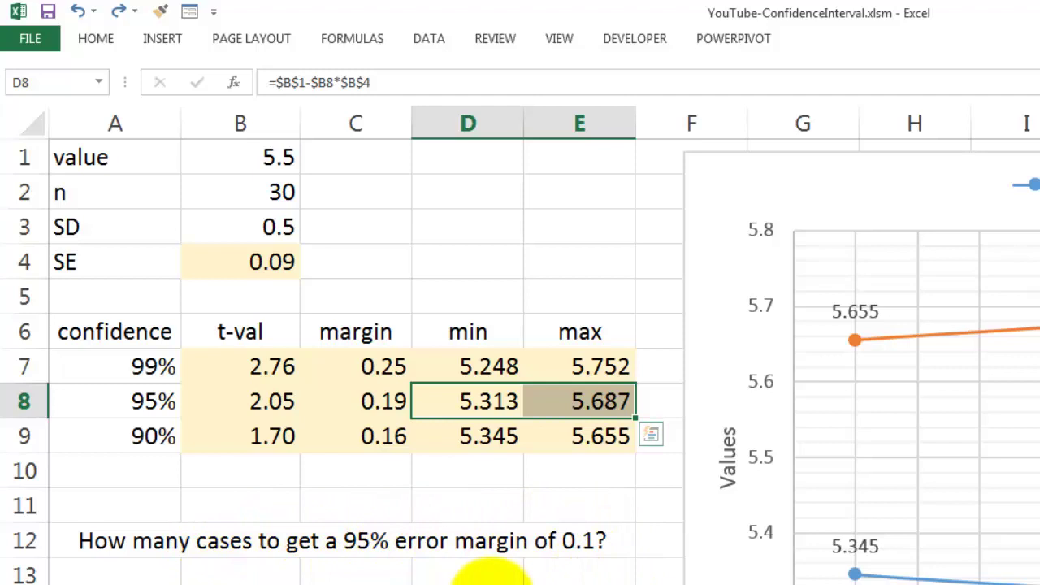
Inspect the 95% margin formula (t-value times SE), then bring up the DATA tools
{"action": "left_click", "coordinate": [355, 400]}
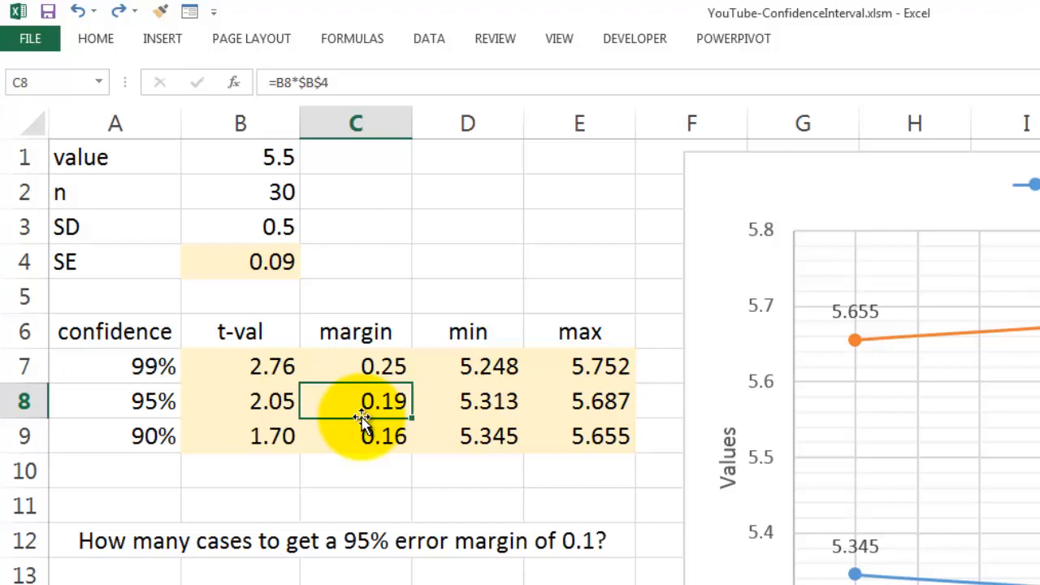
{"action": "mouse_move", "coordinate": [317, 314]}
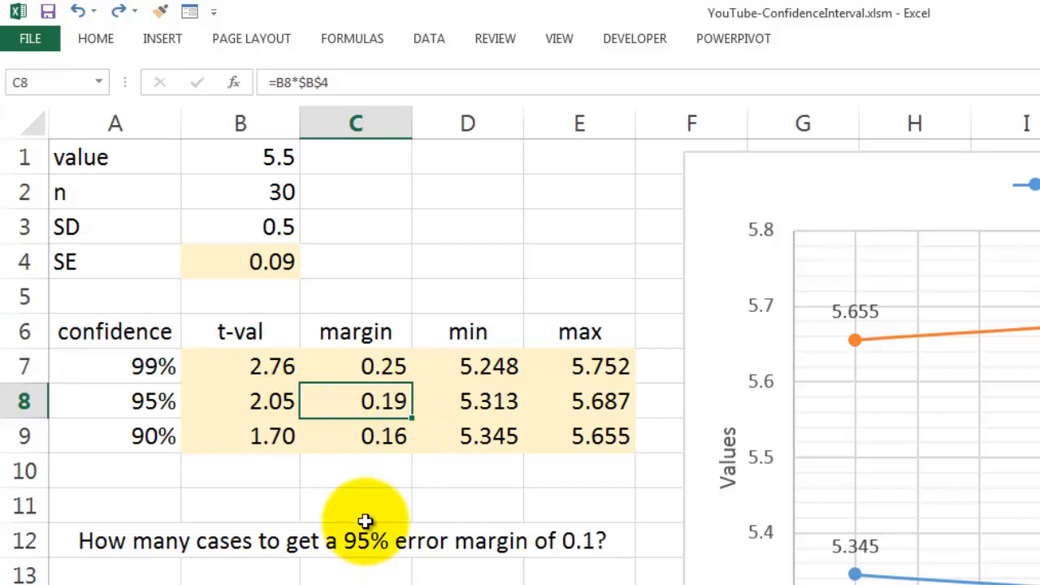
{"action": "mouse_move", "coordinate": [429, 38]}
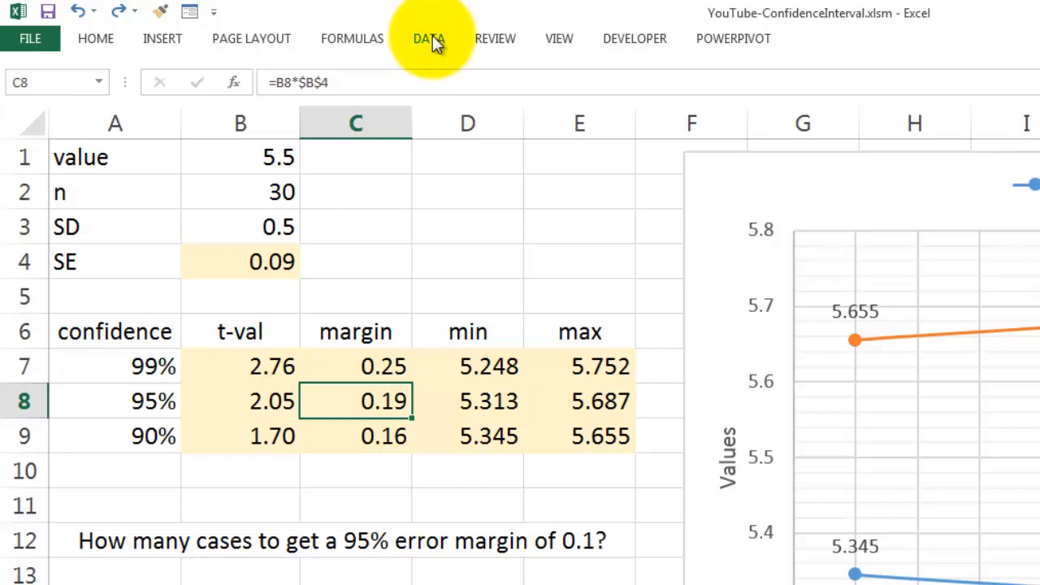
{"action": "left_click", "coordinate": [428, 39]}
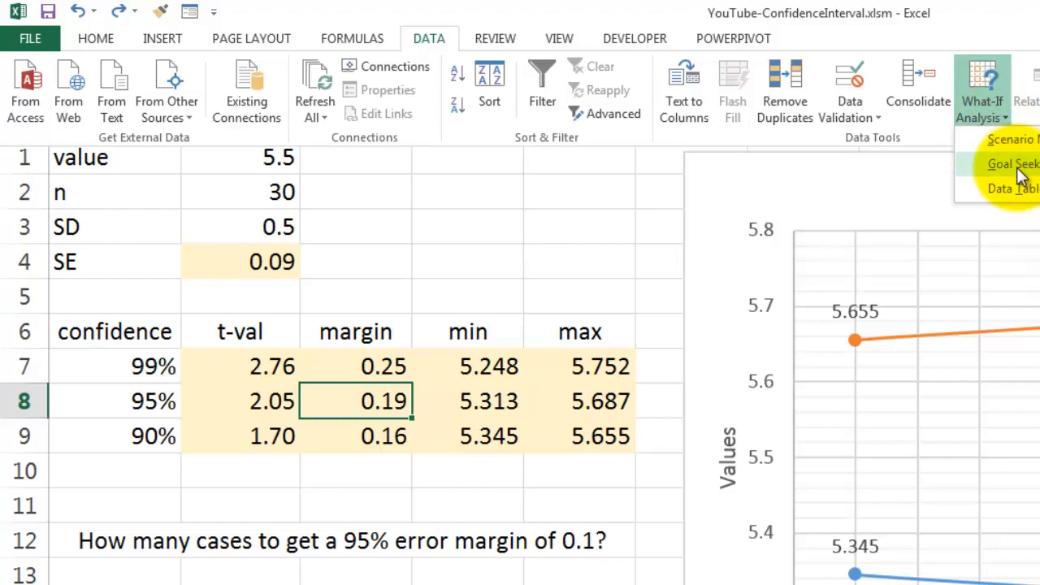
Goal Seek cell C8 to a 0.1 margin by changing the case count in B2
{"action": "left_click", "coordinate": [1011, 163]}
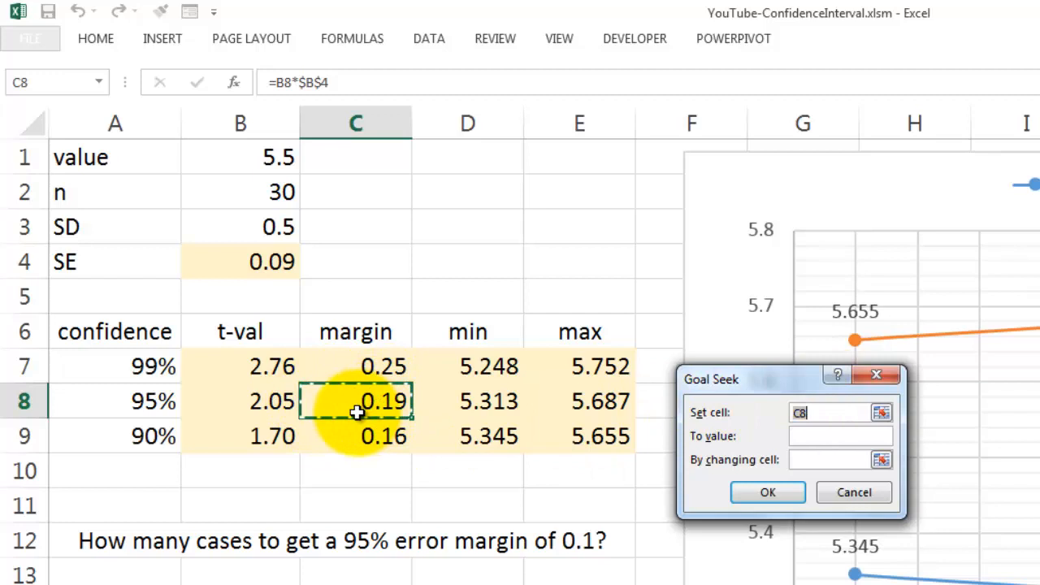
{"action": "type", "text": ".1"}
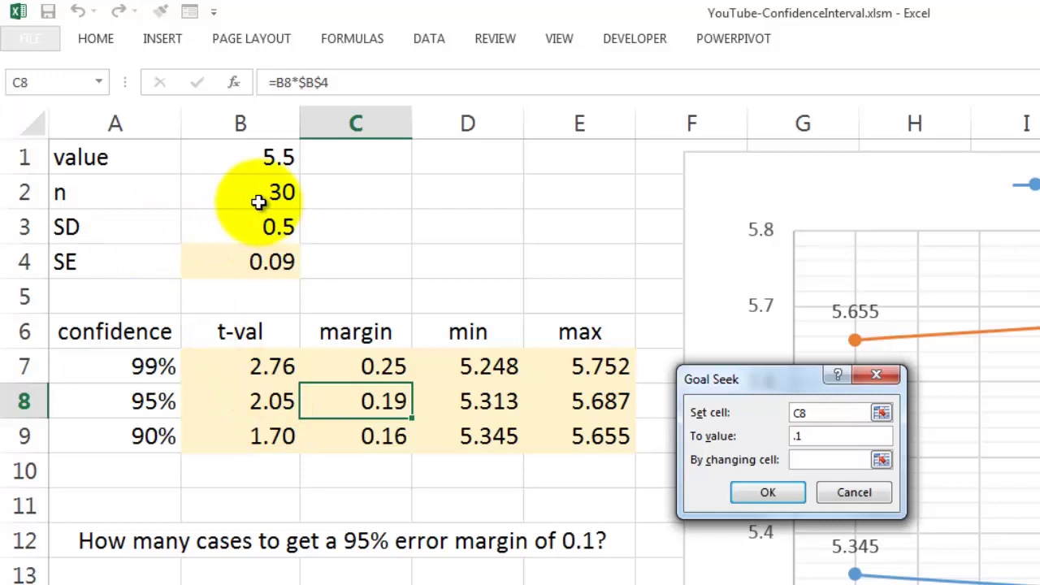
{"action": "left_click", "coordinate": [767, 492]}
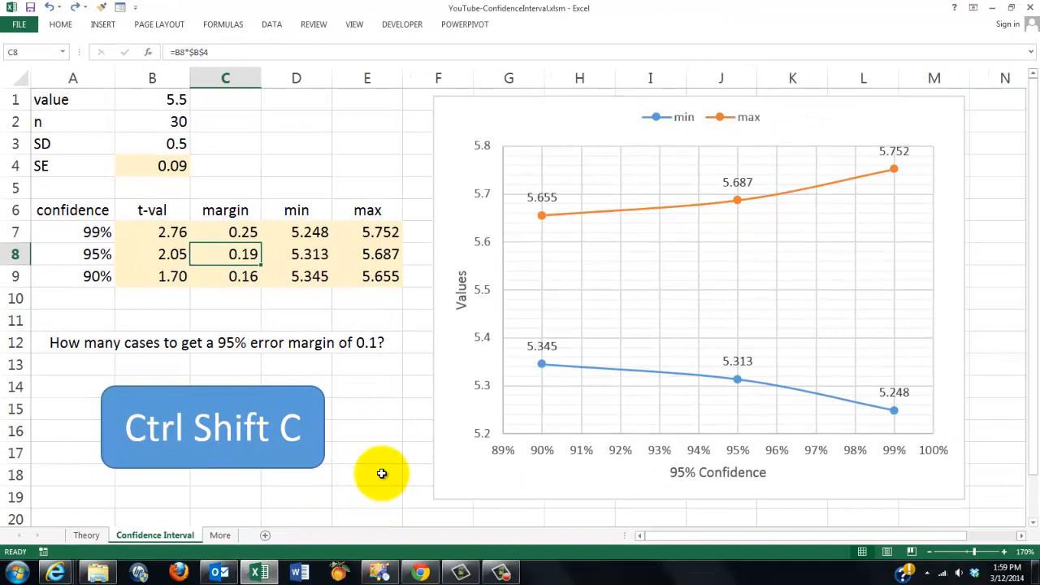
{"action": "mouse_move", "coordinate": [285, 428]}
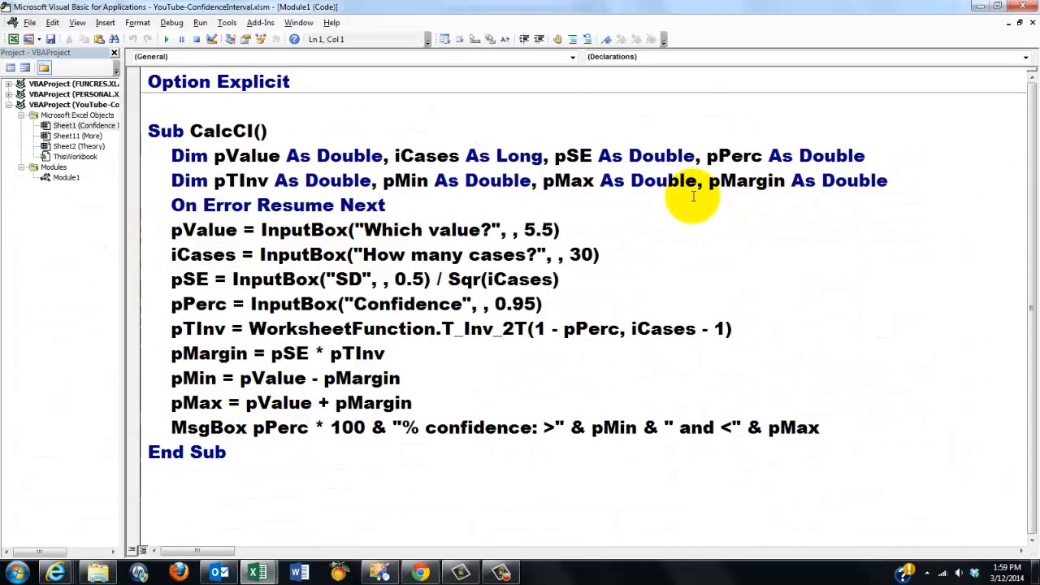
{"action": "left_click", "coordinate": [104, 22]}
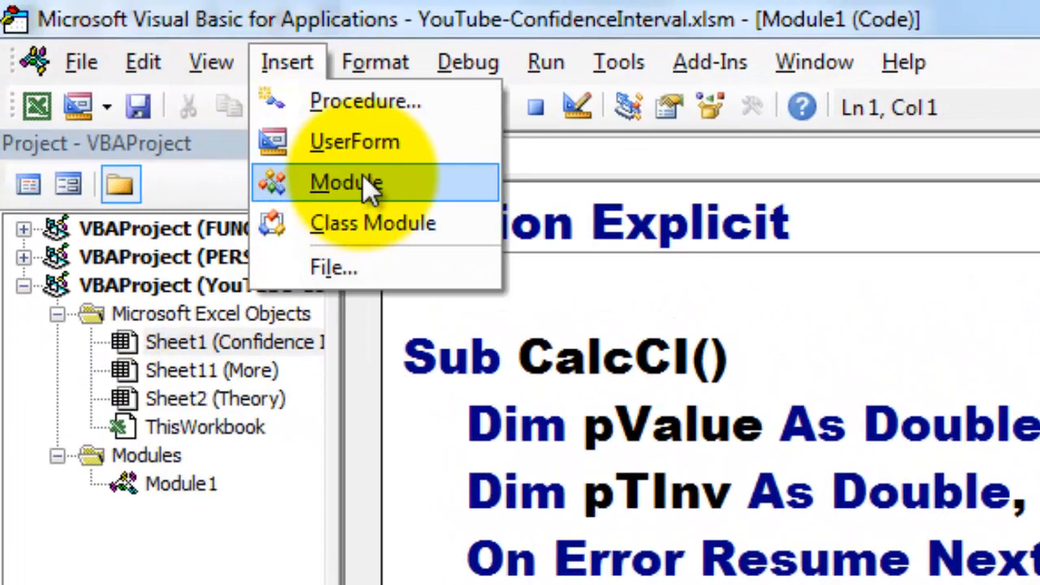
{"action": "left_click", "coordinate": [346, 182]}
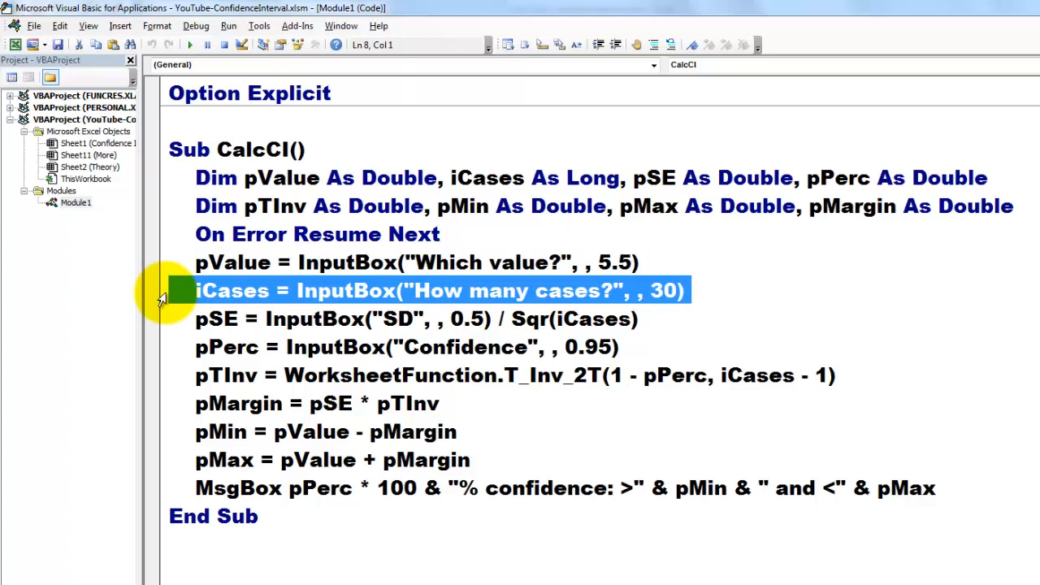
{"action": "mouse_move", "coordinate": [160, 325]}
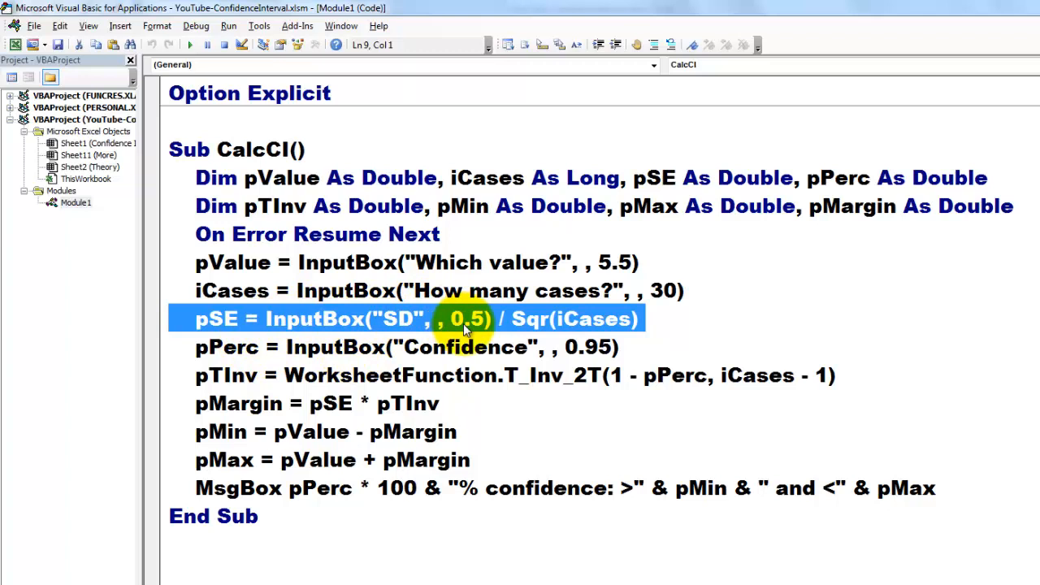
{"action": "mouse_move", "coordinate": [601, 318]}
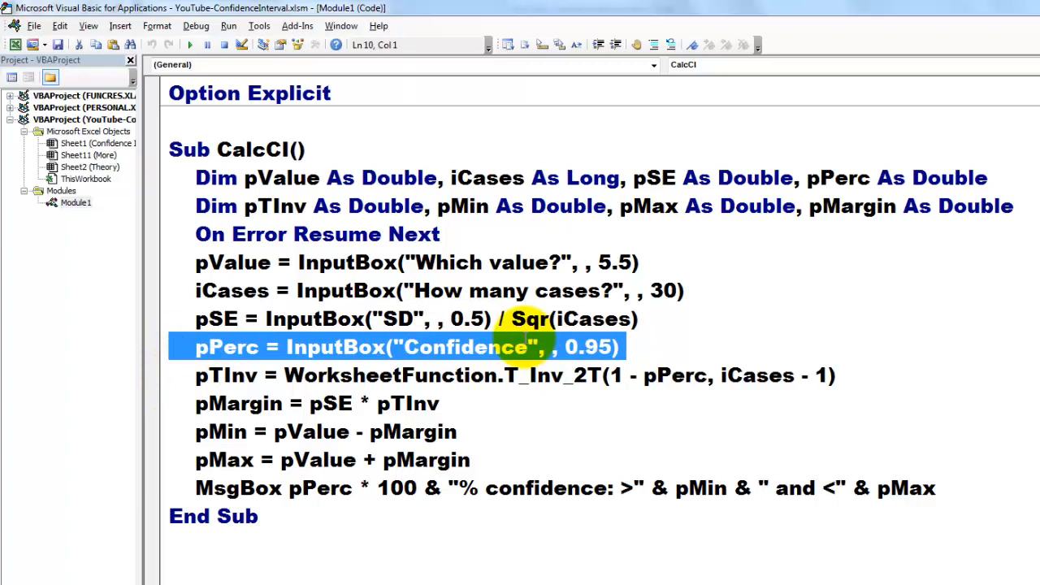
{"action": "mouse_move", "coordinate": [171, 387]}
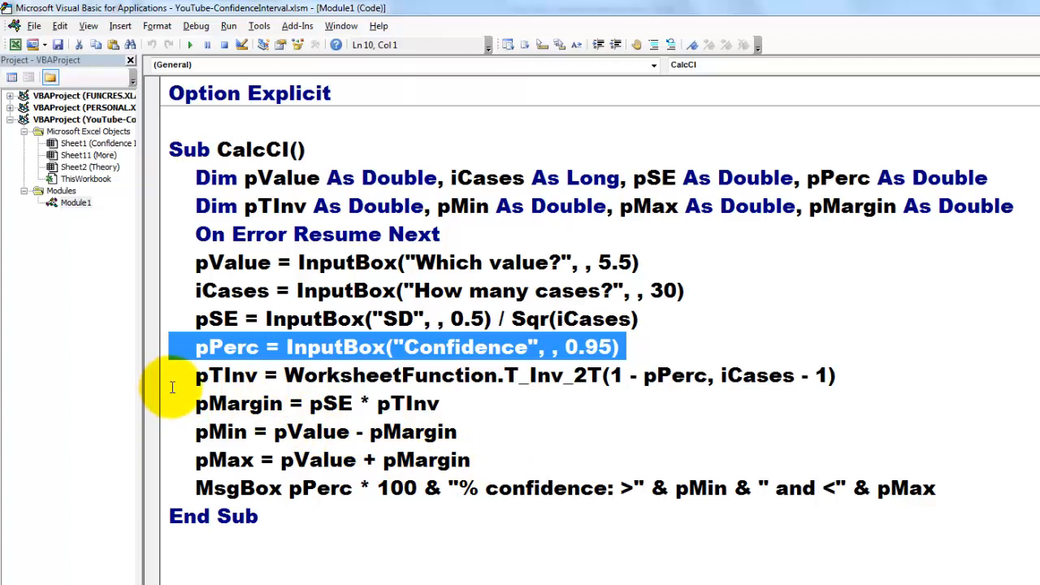
Walk through the CalcCI code from the t-value calculation to the closing MsgBox line
{"action": "left_click", "coordinate": [500, 374]}
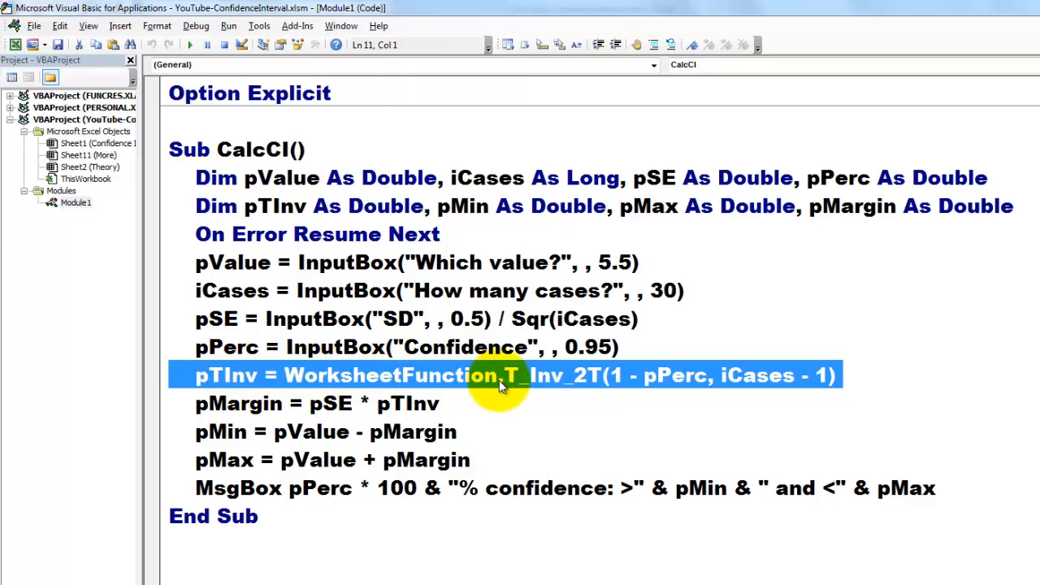
{"action": "mouse_move", "coordinate": [682, 383]}
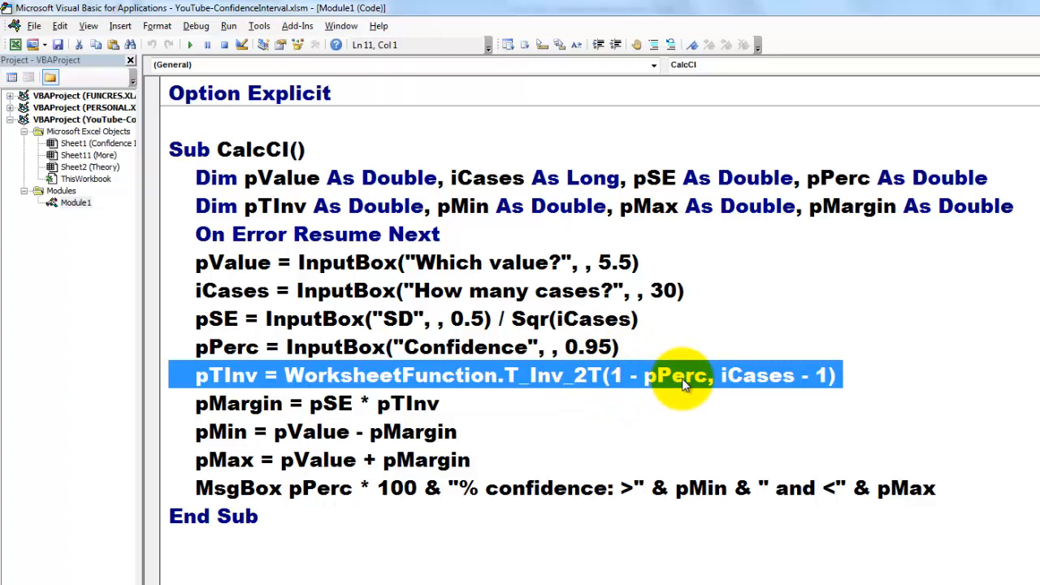
{"action": "mouse_move", "coordinate": [817, 382]}
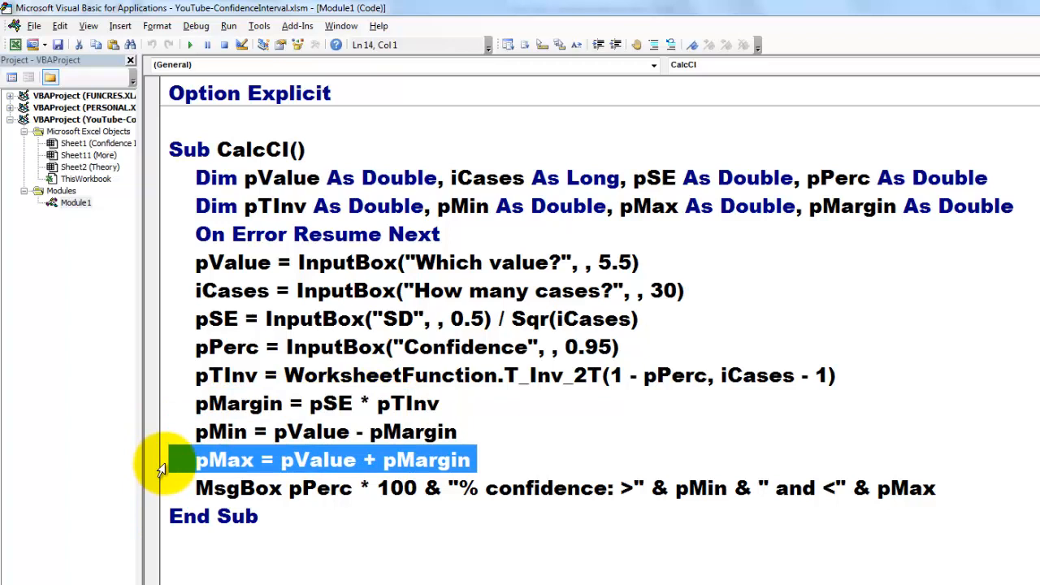
{"action": "left_click", "coordinate": [313, 487]}
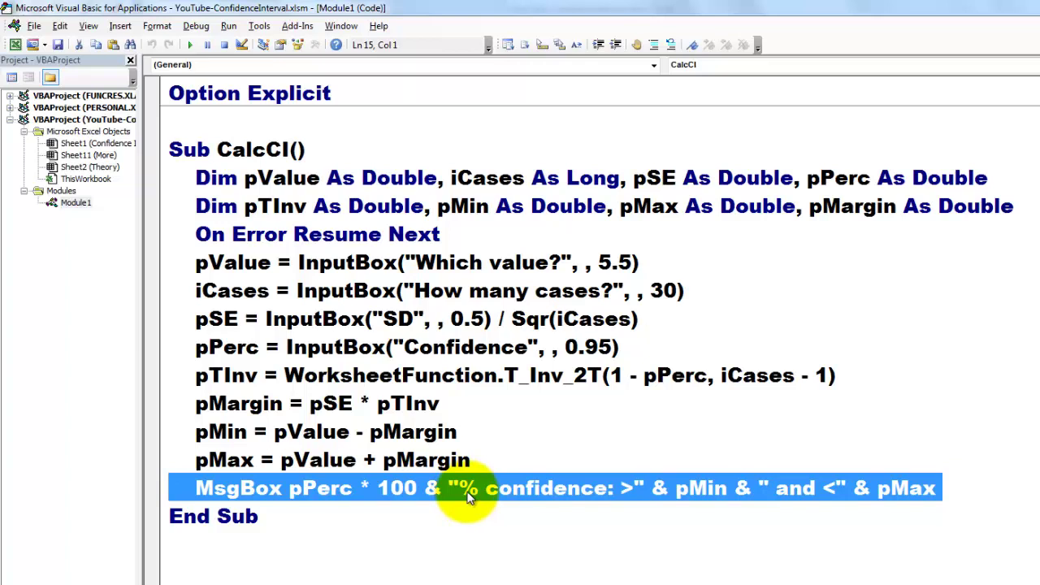
{"action": "mouse_move", "coordinate": [727, 495]}
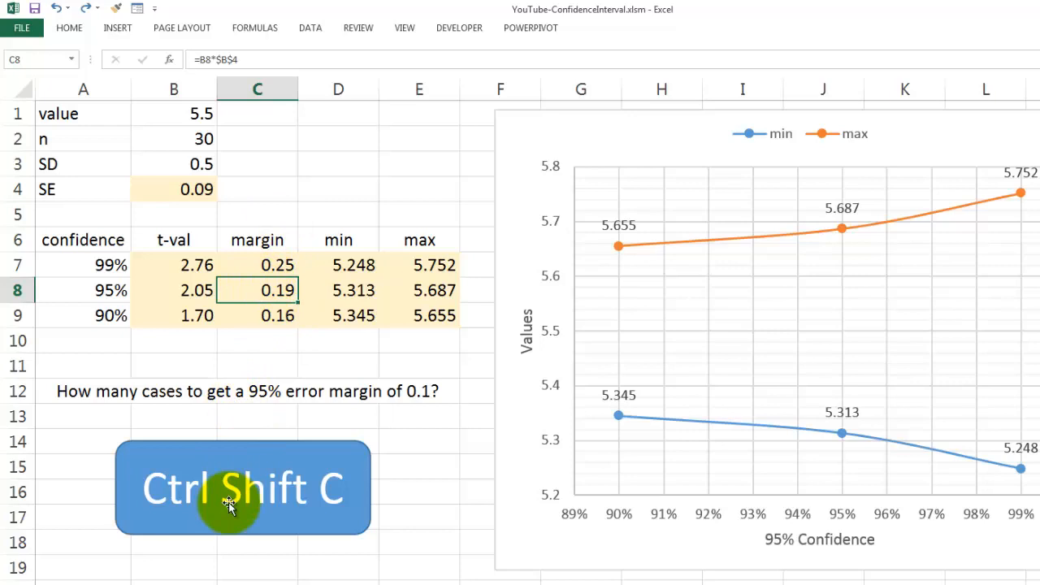
Assign Ctrl+Shift+C as the CalcCI macro's shortcut and confirm it
{"action": "key", "text": "Ctrl+Shift+C"}
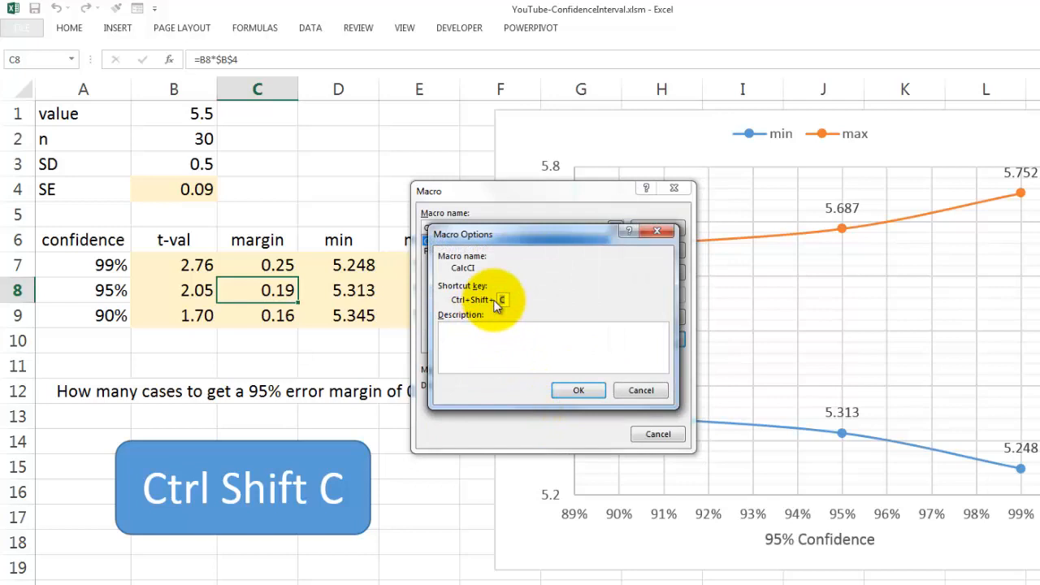
{"action": "left_click", "coordinate": [578, 389]}
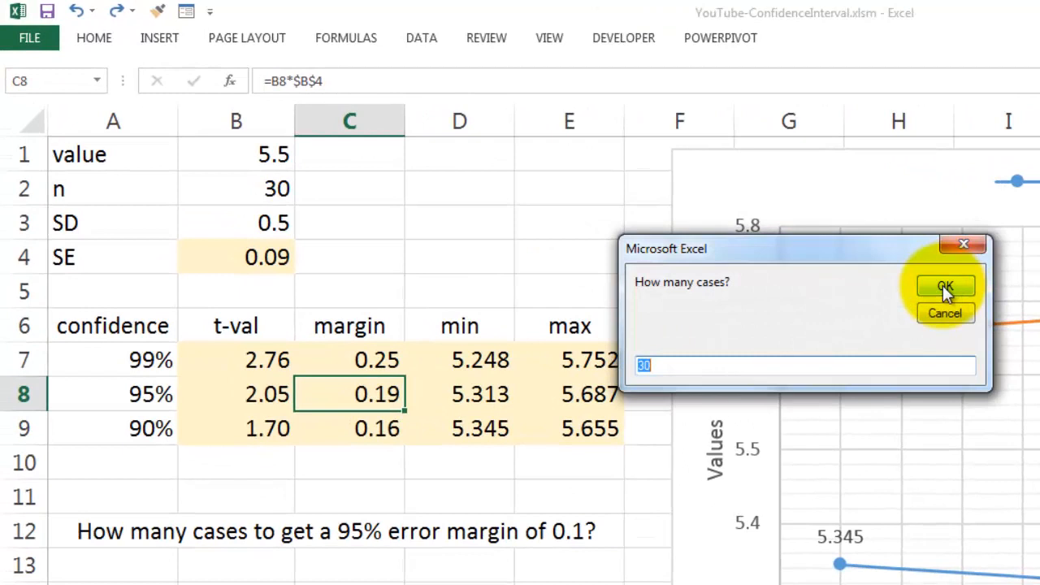
Accept the CalcCI prompts' defaults of 30 cases and 0.95 confidence
{"action": "left_click", "coordinate": [944, 286]}
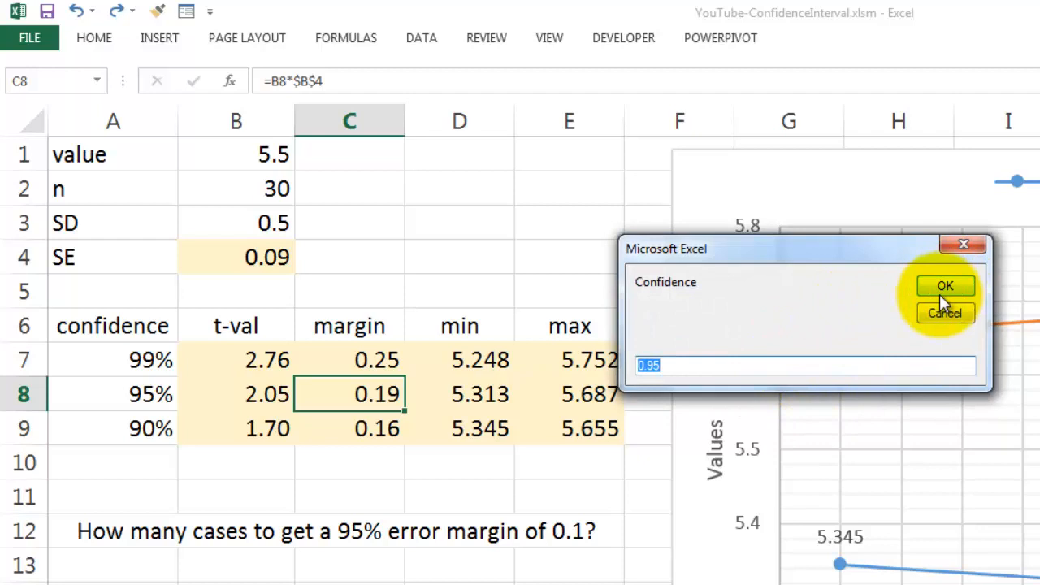
{"action": "left_click", "coordinate": [944, 285]}
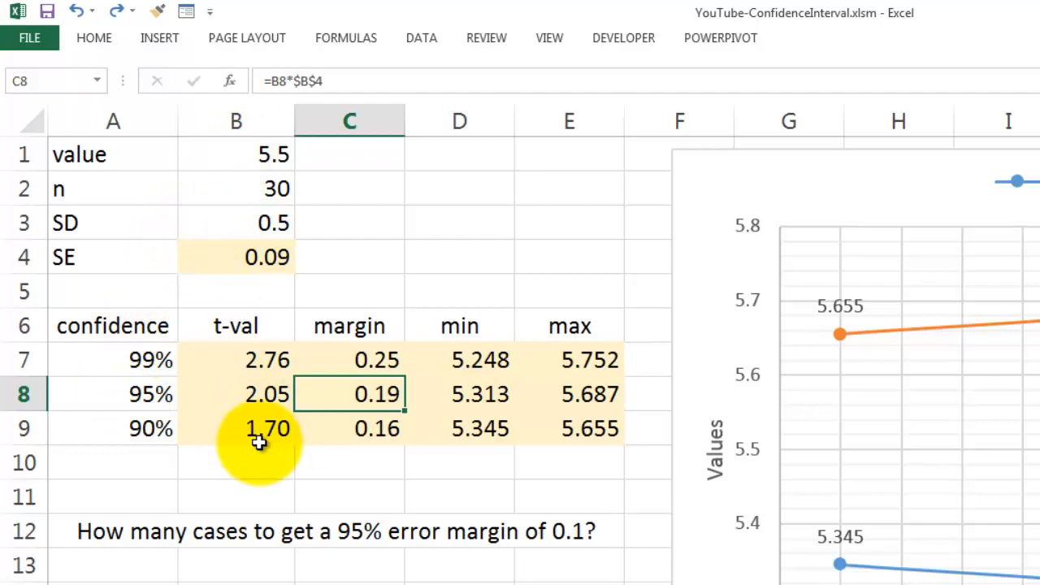
Show the More sheet with the course modules and Excel 2013 for Scientists promotion
{"action": "left_click", "coordinate": [252, 527]}
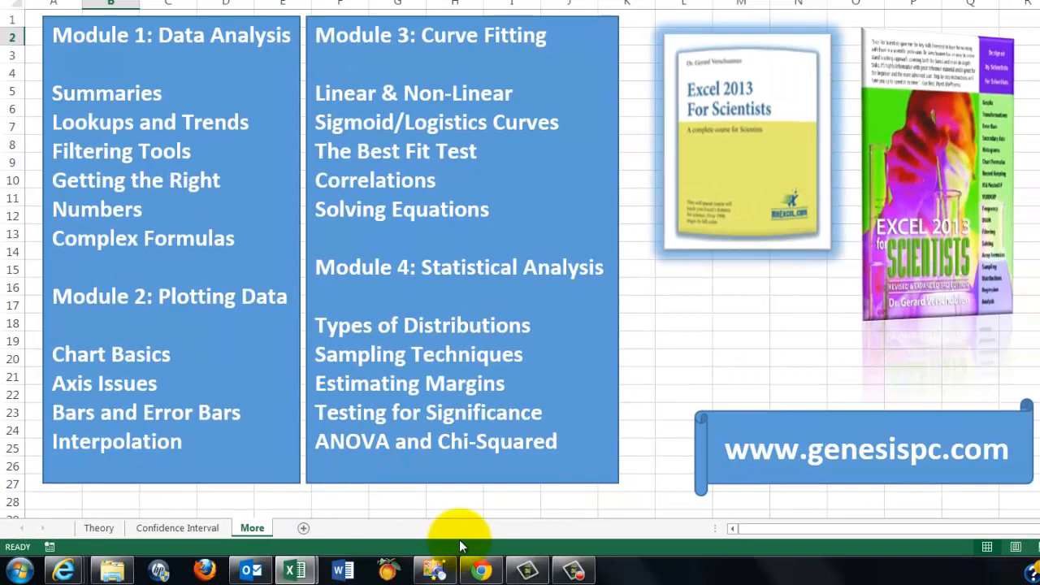
{"action": "mouse_move", "coordinate": [419, 32]}
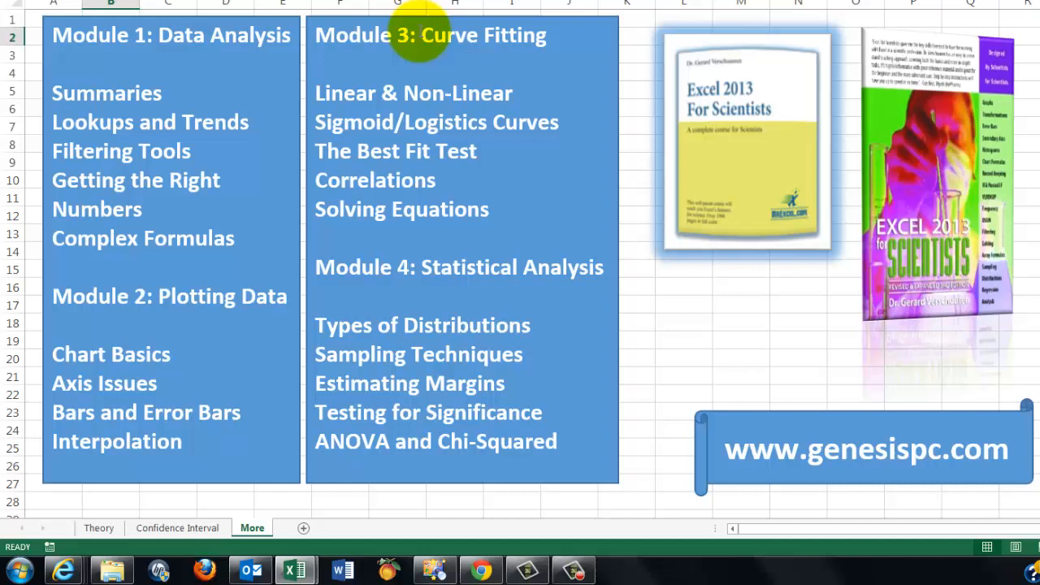
{"action": "mouse_move", "coordinate": [999, 173]}
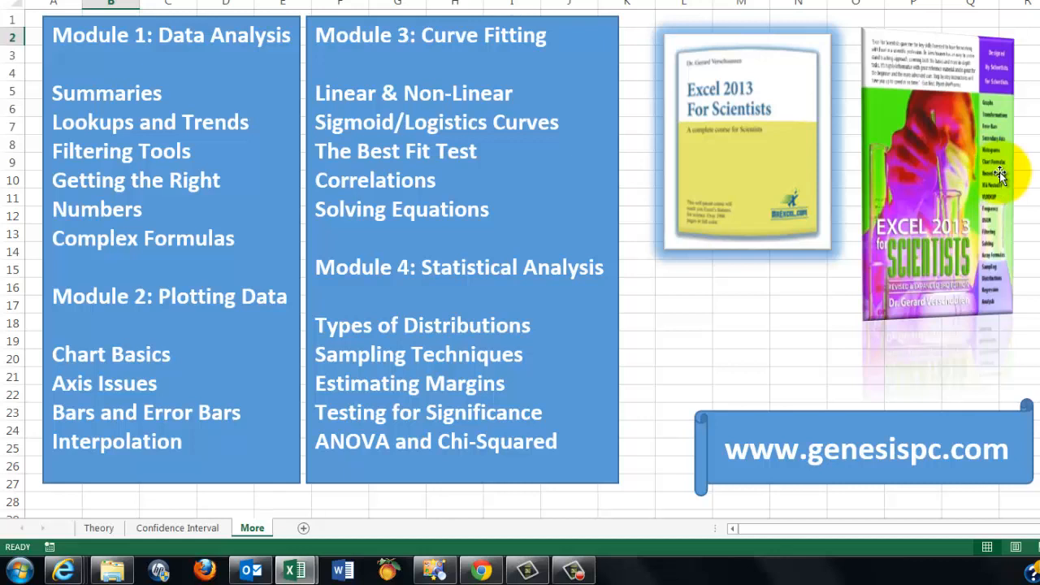
{"action": "mouse_move", "coordinate": [918, 198]}
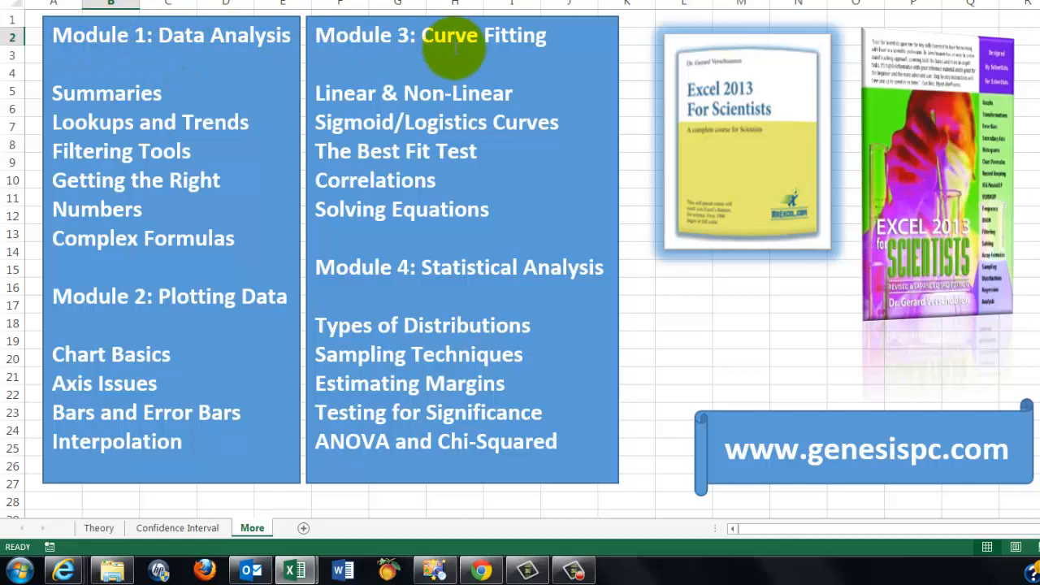
{"action": "mouse_move", "coordinate": [171, 477]}
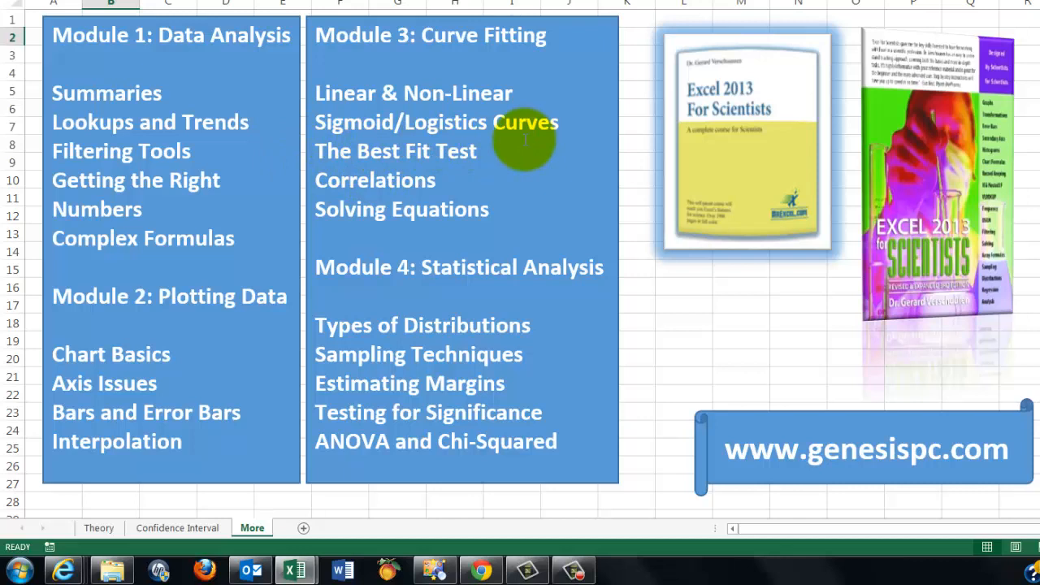
{"action": "mouse_move", "coordinate": [445, 370]}
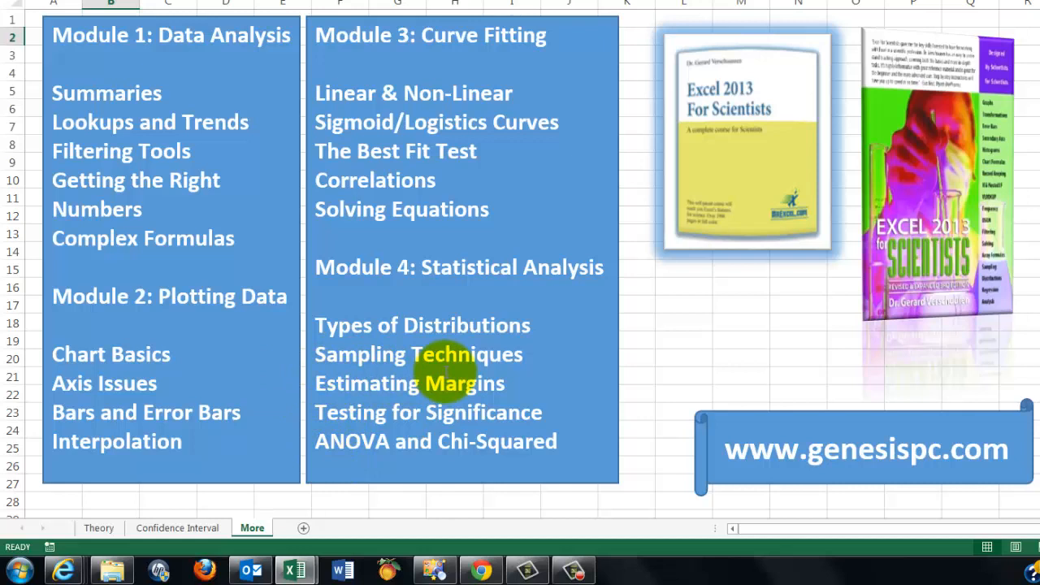